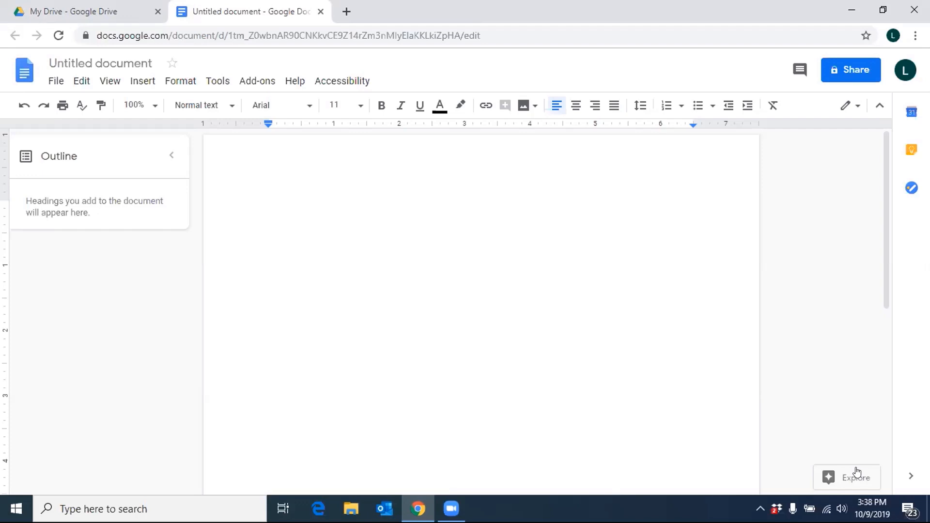
Focus the blank document window so the screen reader's Tool Bar Buttons list can be opened.
click(269, 206)
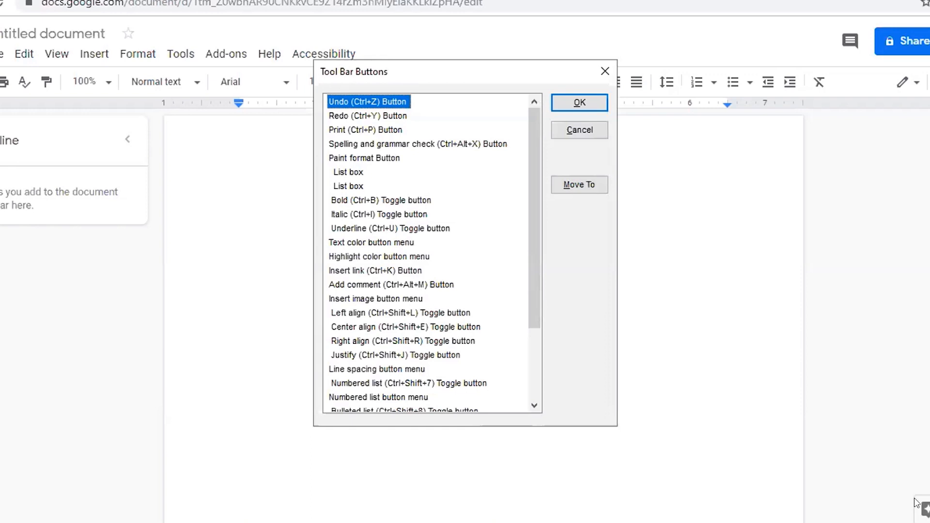
Move down the Tool Bar Buttons list to the second List box entry.
click(368, 116)
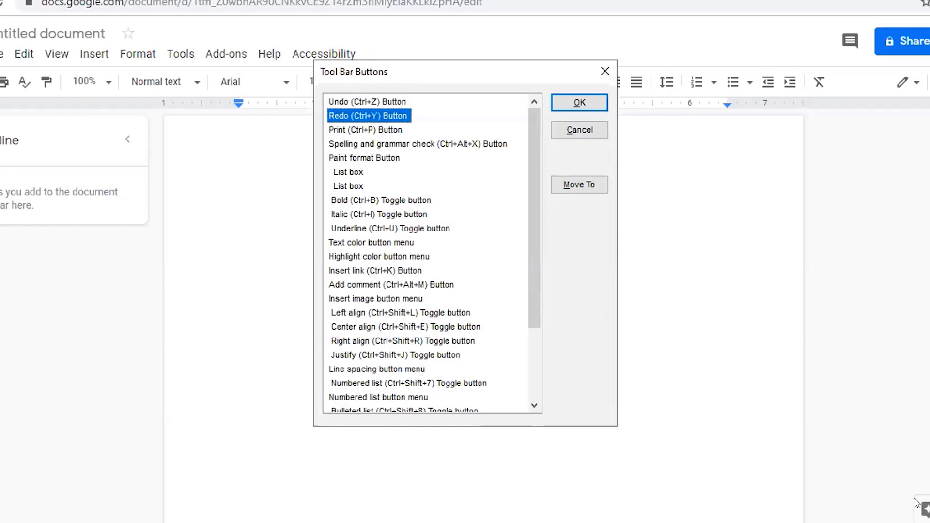
click(366, 128)
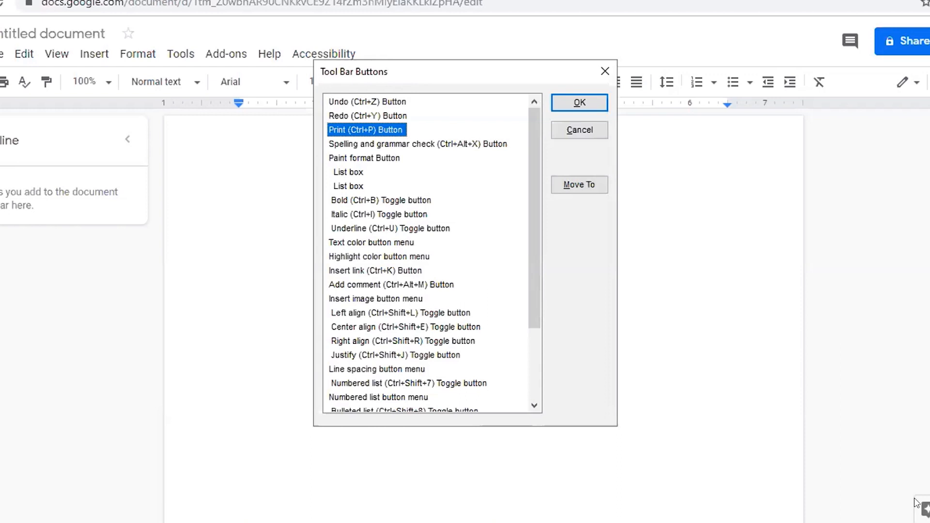
click(417, 143)
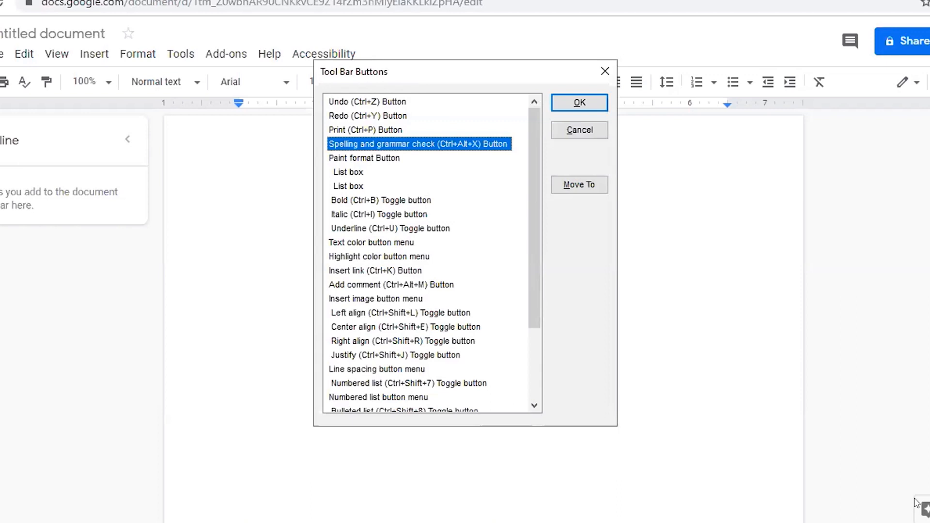
click(364, 158)
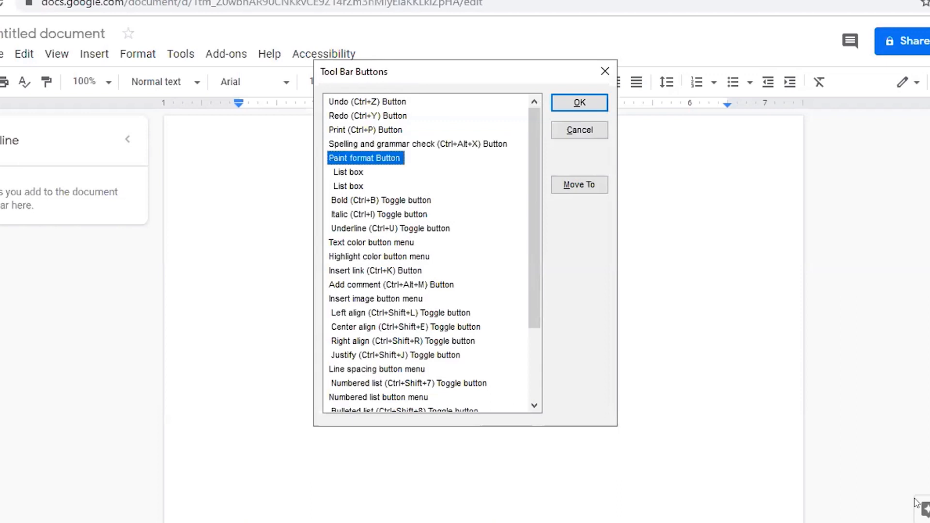
click(347, 172)
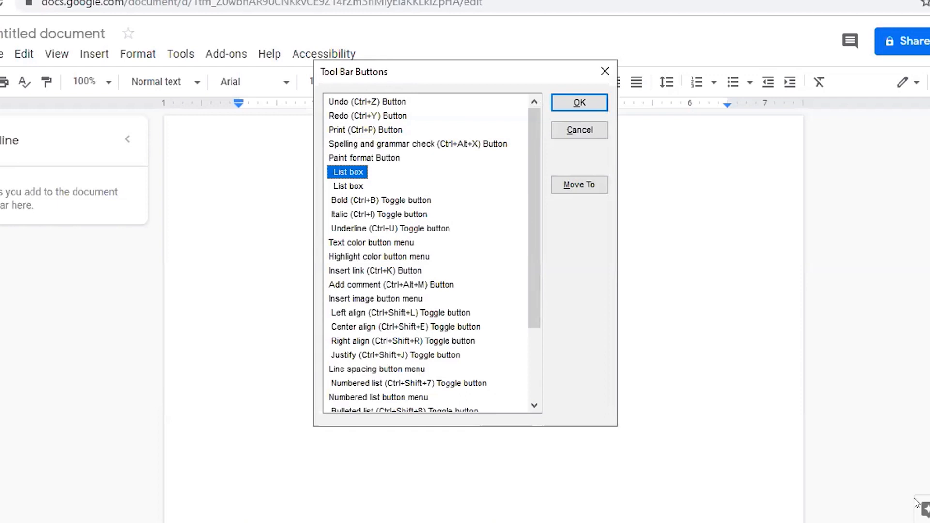
click(348, 186)
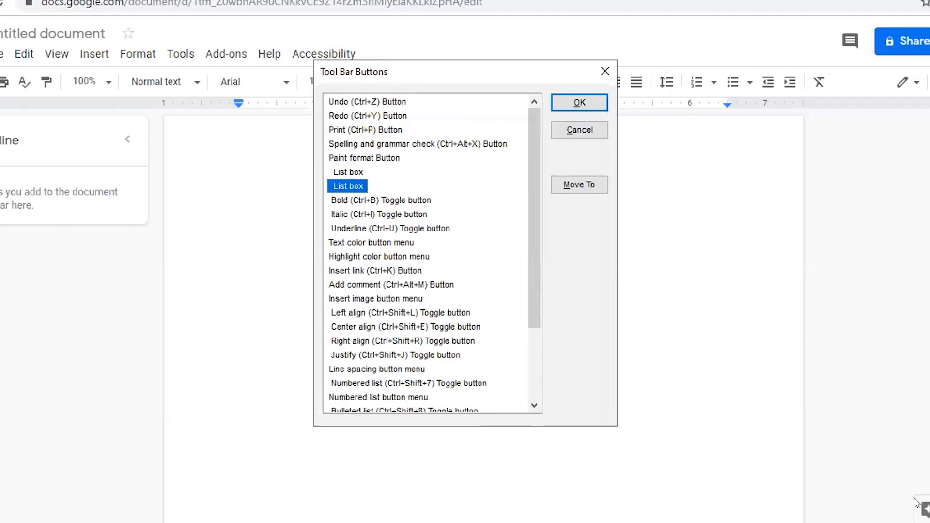
Confirm jumping to the chosen List box item and dismiss the list.
click(579, 102)
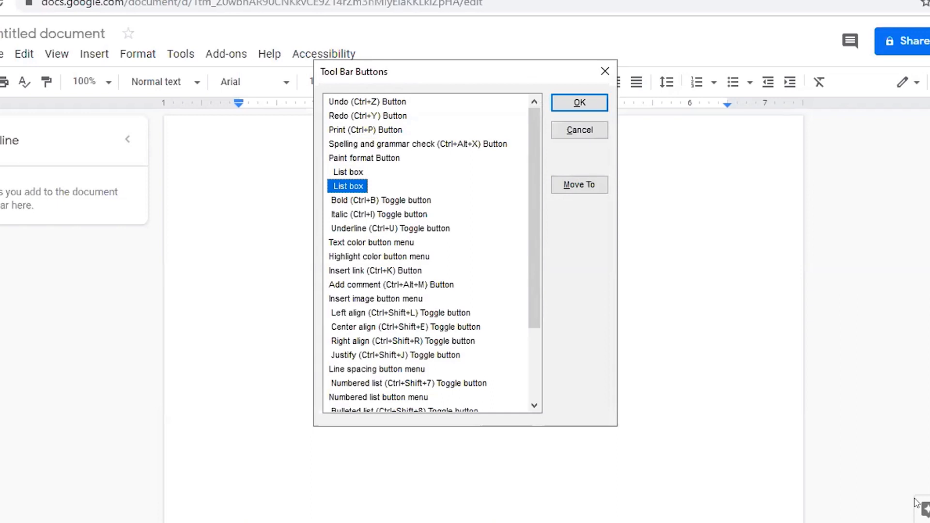
key(Enter)
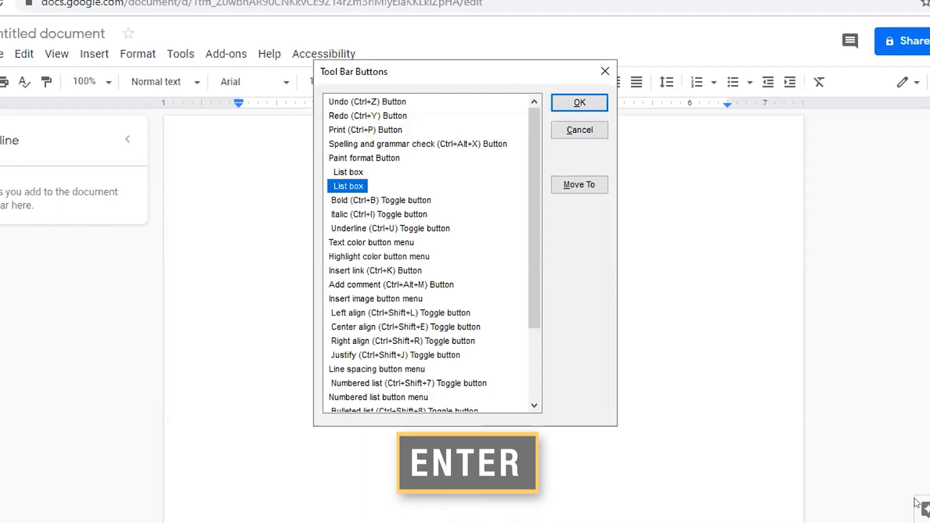
key(enter)
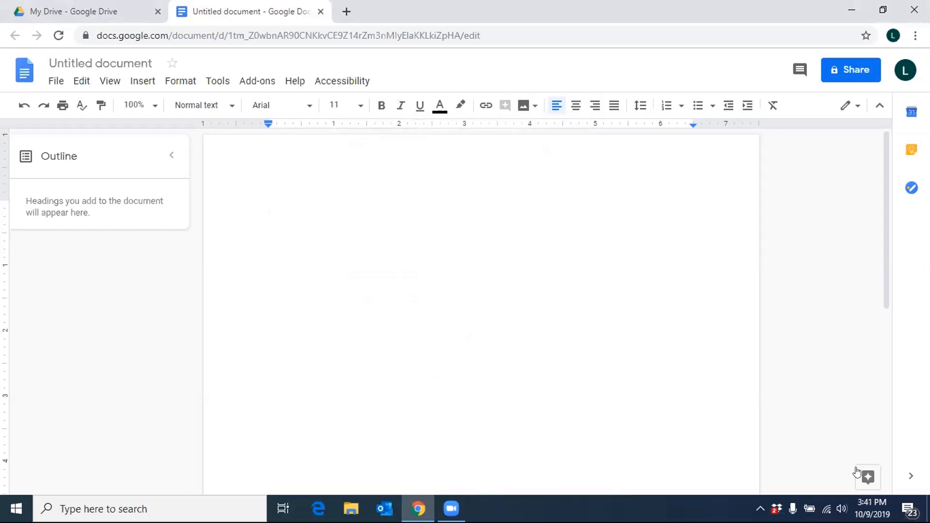
Open the File menu with Alt+F and browse down past New and Open to Make a copy.
key(alt+f)
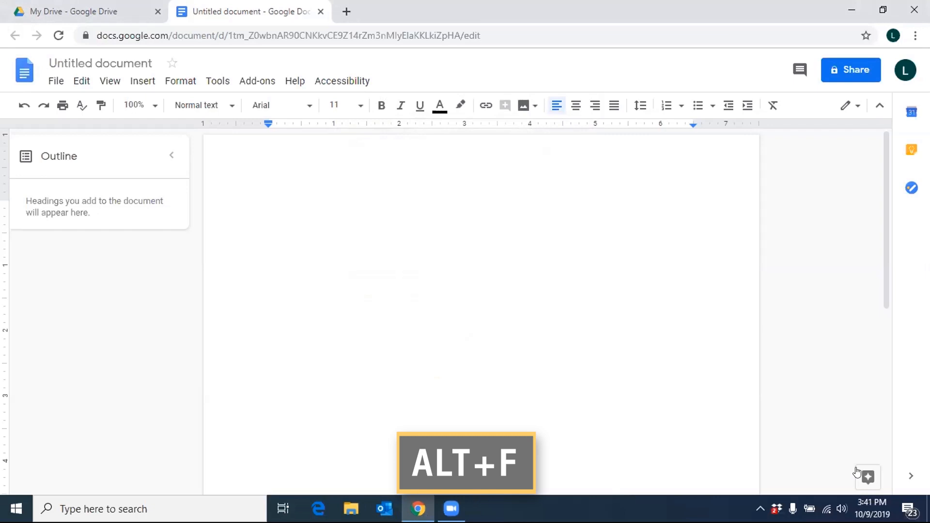
key(alt+f)
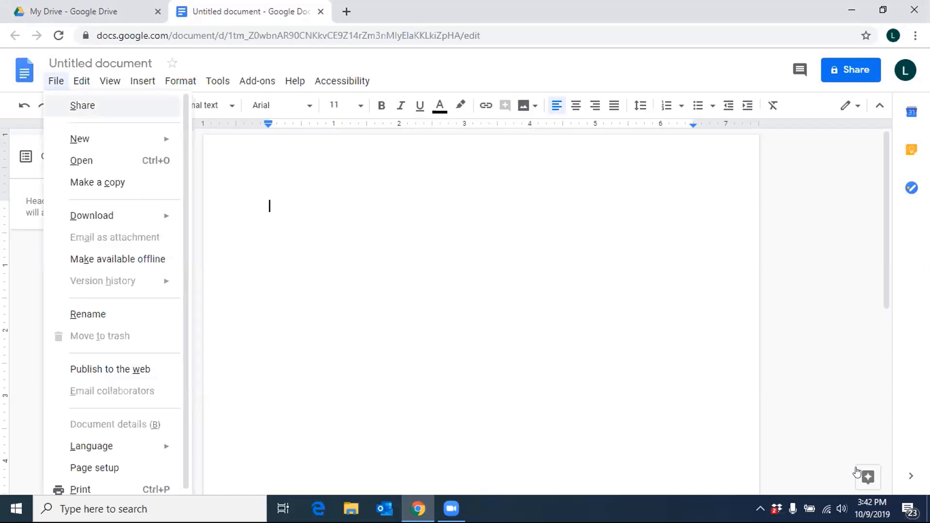
mouse_move(80, 139)
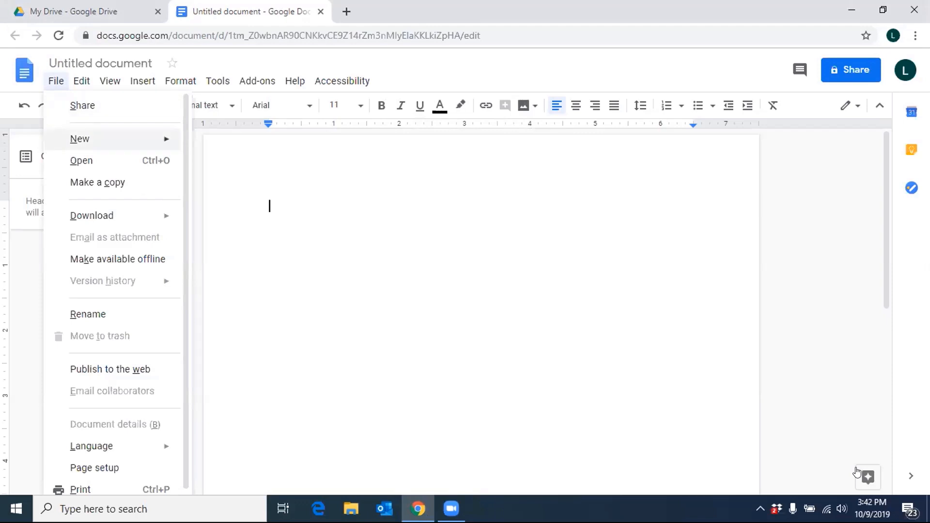
mouse_move(81, 160)
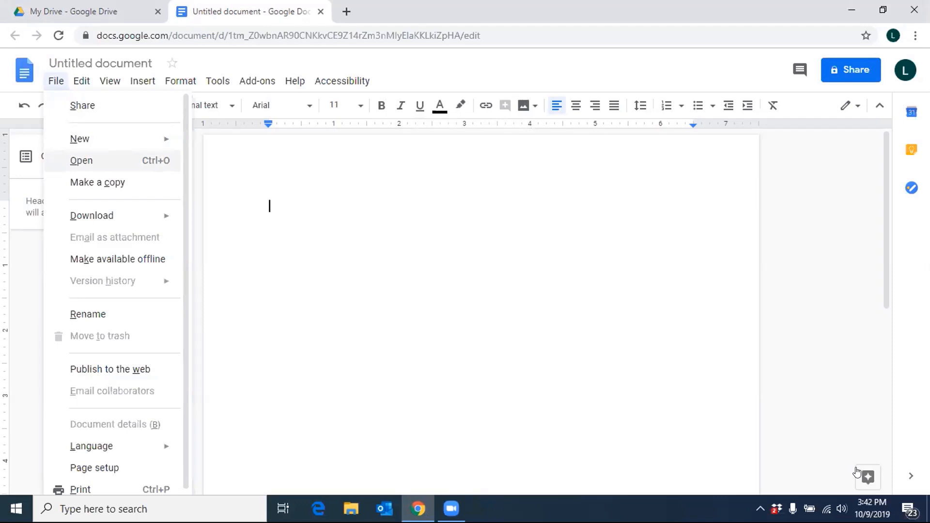
mouse_move(97, 182)
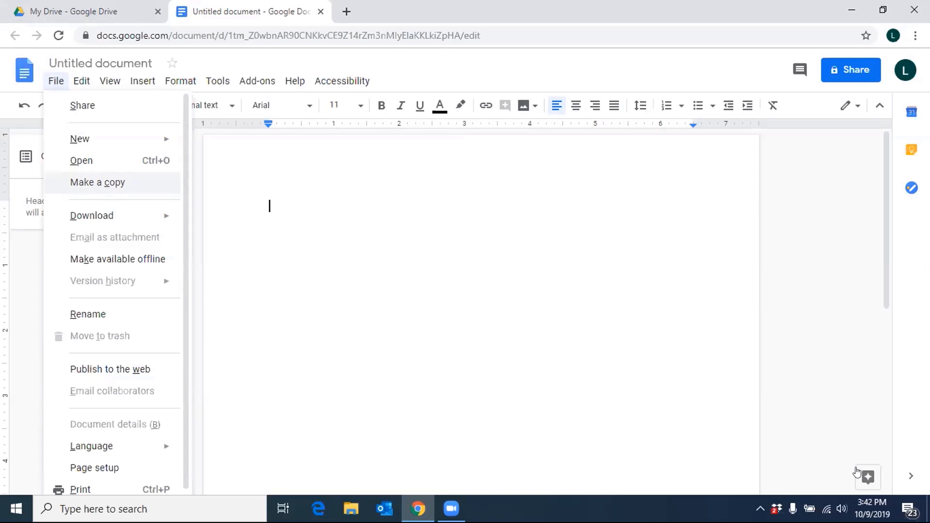
key(Escape)
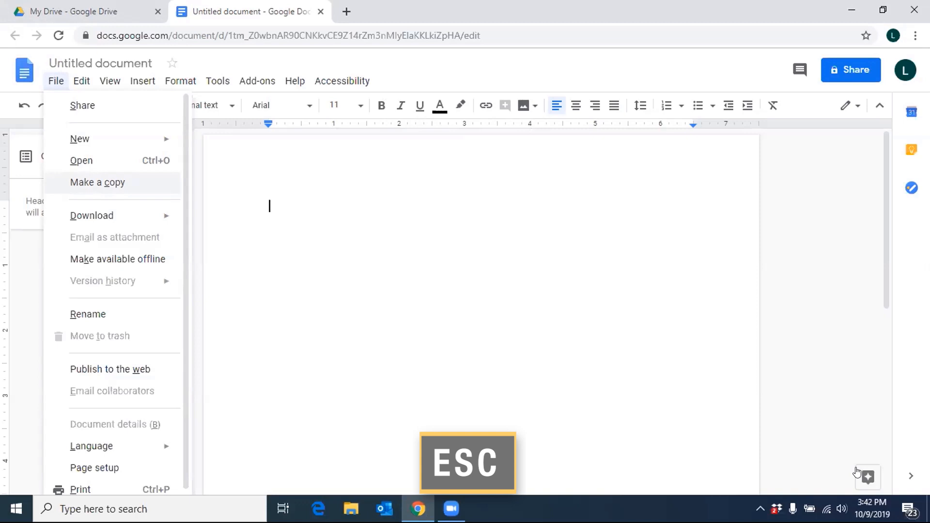
Dismiss the File menu with Escape and start toward the Help menu with Alt+Shift+H.
key(Escape)
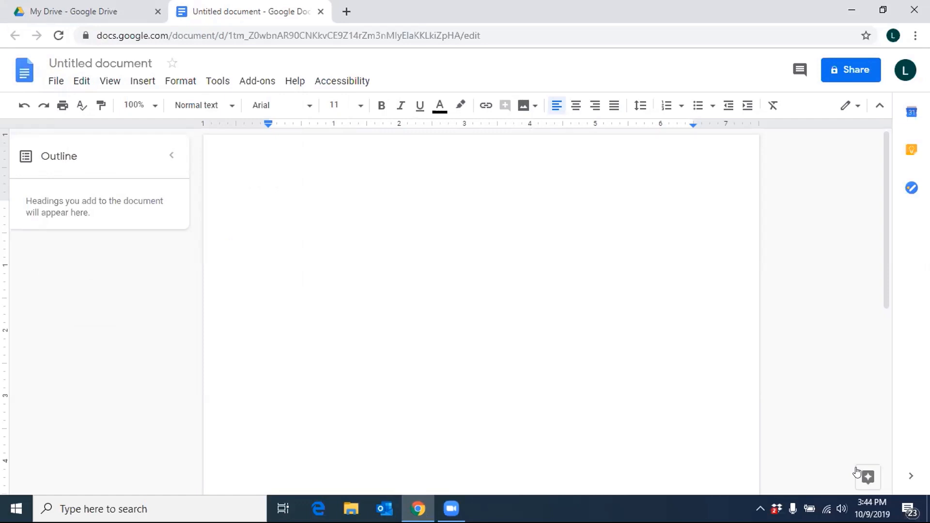
key(alt+shift+h)
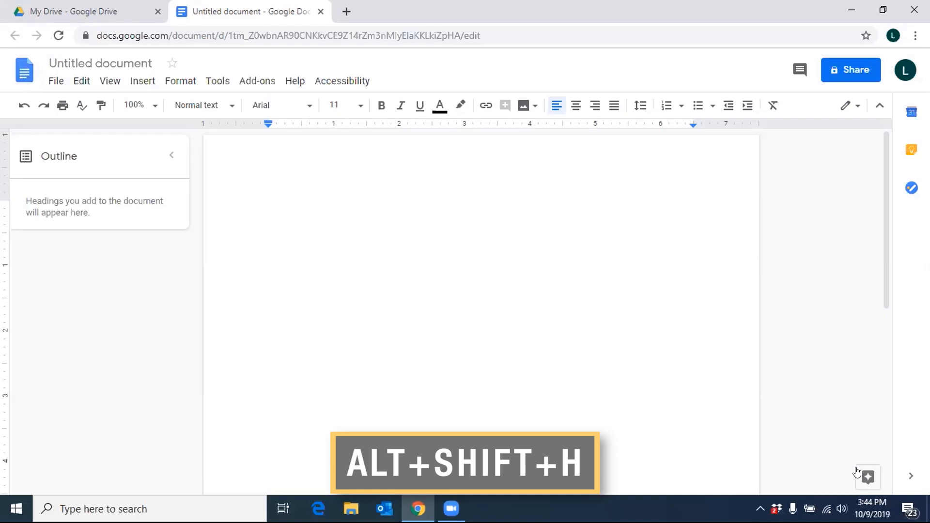
Open the Help menu with Alt+Shift+H and request the keyboard shortcuts reference with Ctrl+/.
key(alt+shift+h)
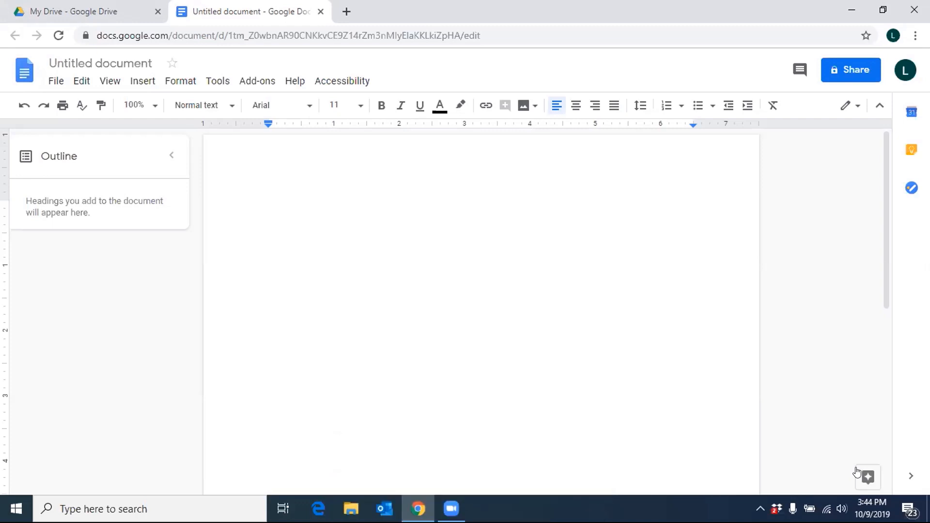
click(295, 80)
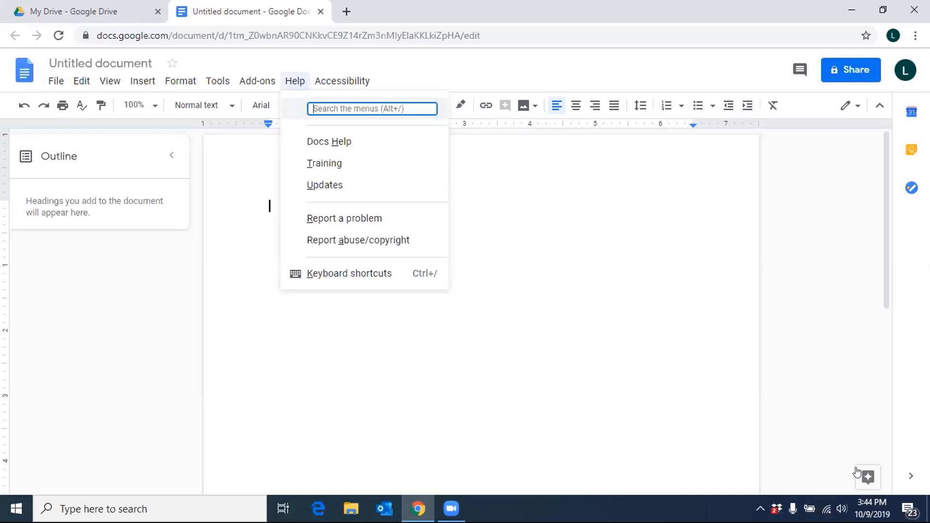
key(ctrl+/)
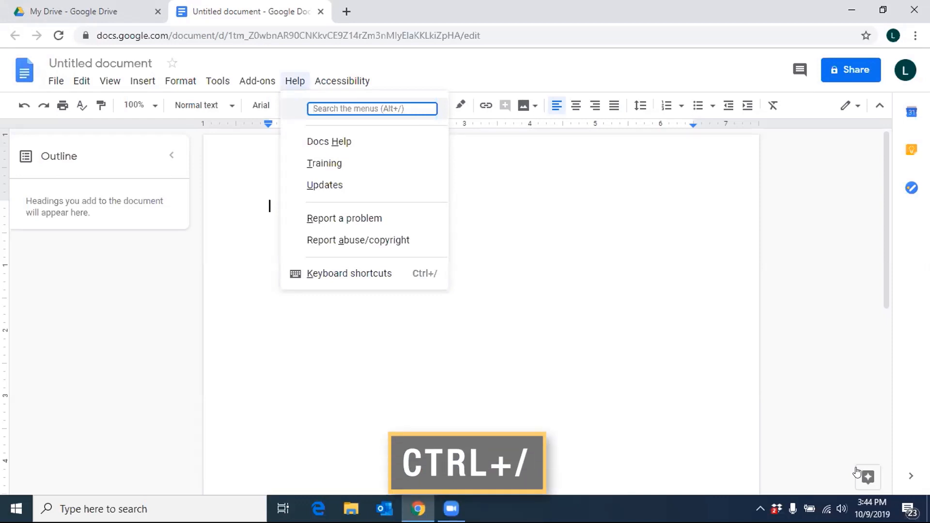